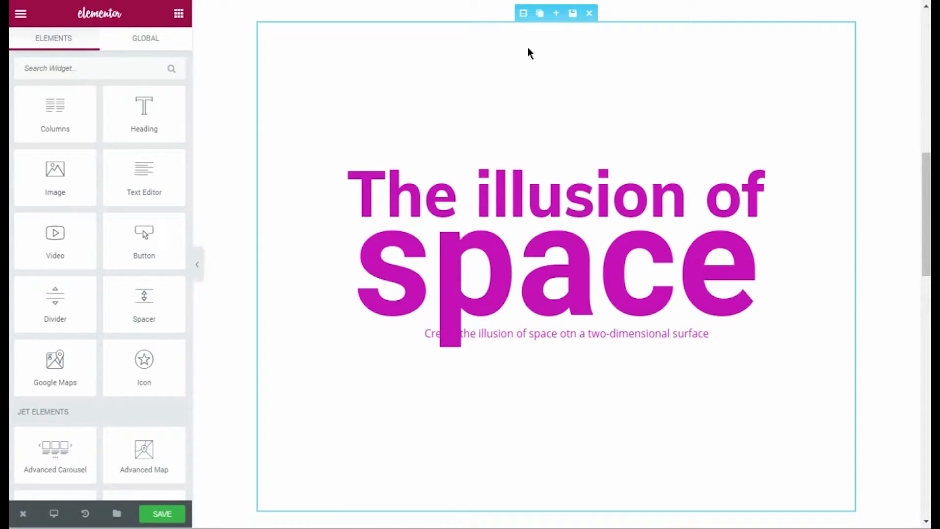
mouse_move(529, 48)
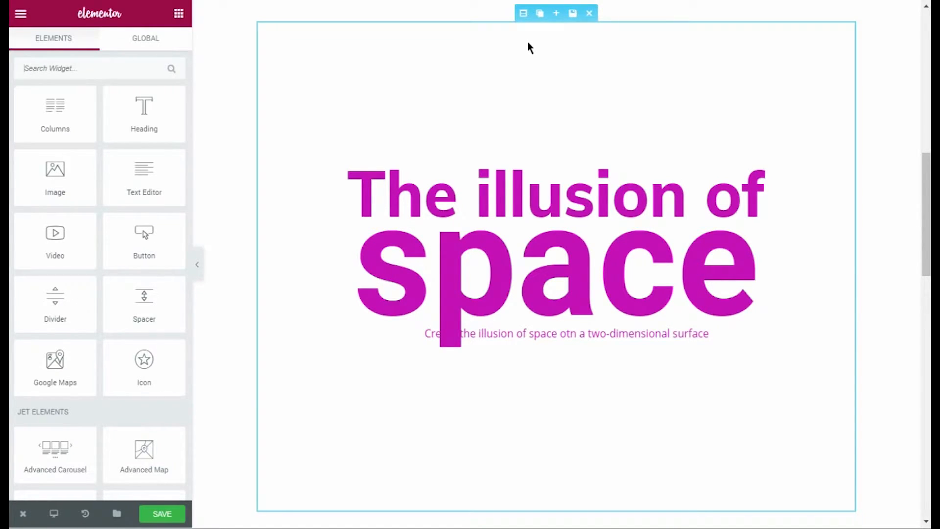
Set parallax-1-5.png (purple gradient) as the section's background image via Insert Media.
left_click(524, 13)
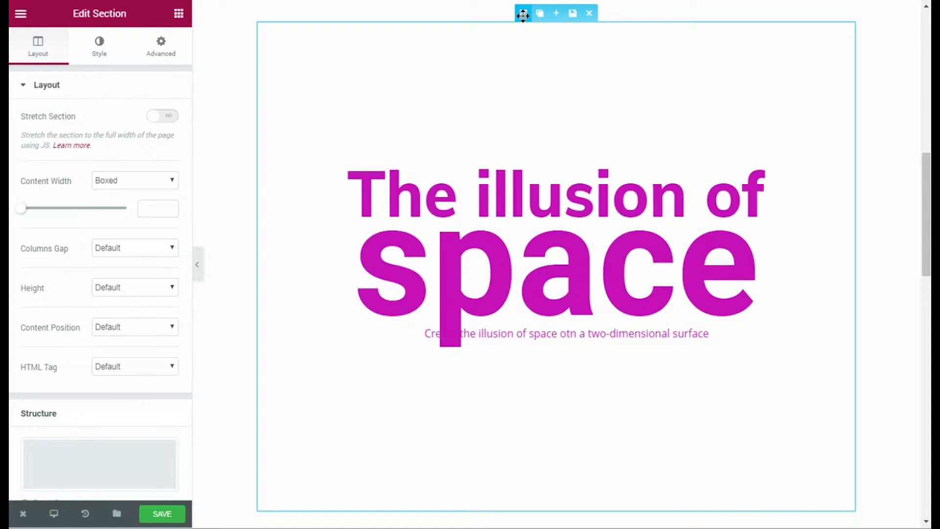
mouse_move(127, 44)
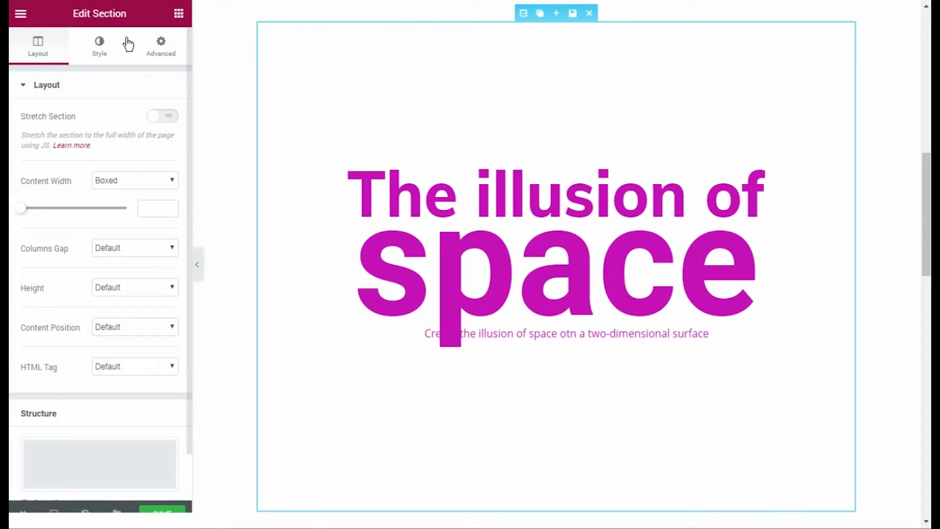
left_click(99, 46)
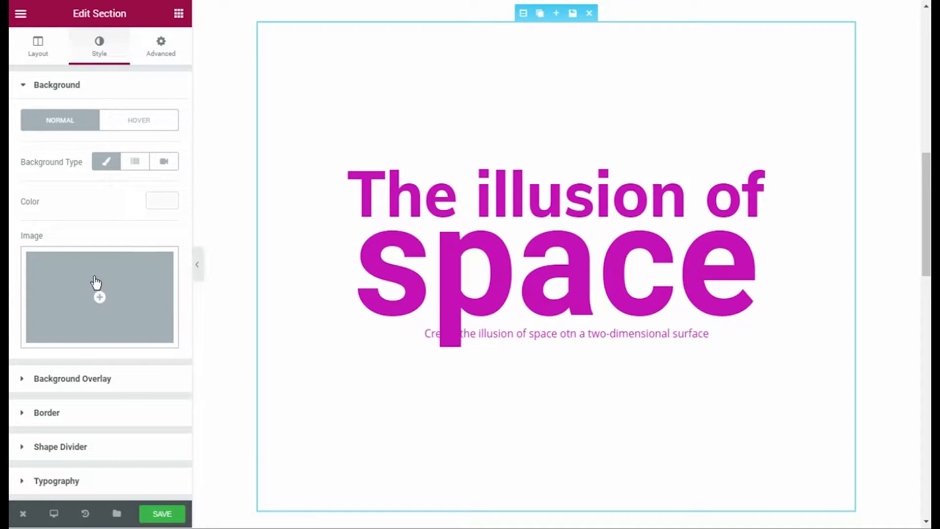
left_click(100, 297)
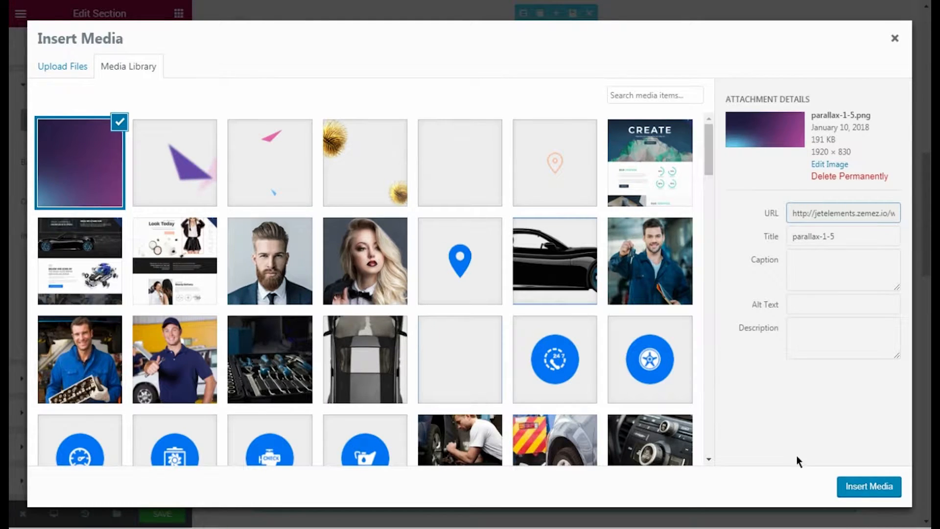
left_click(868, 487)
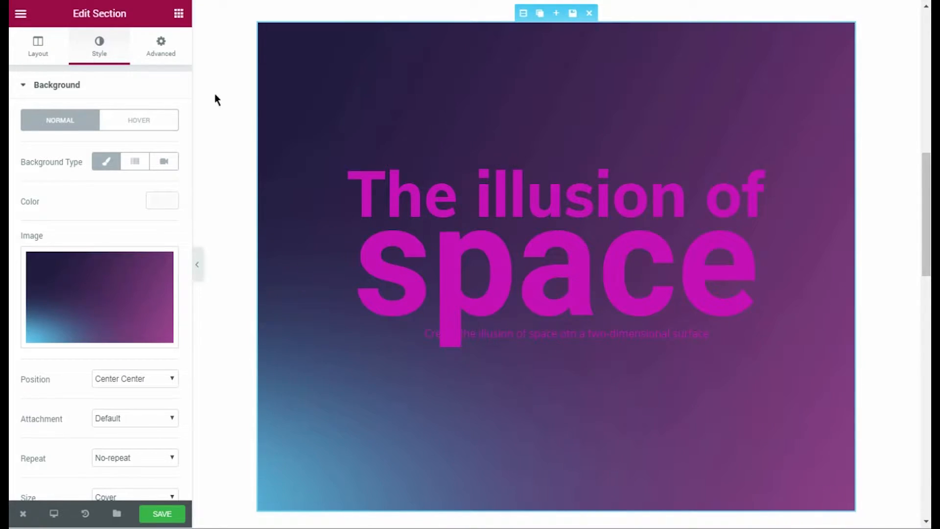
In Layout, expand Jet Parallax and add items until four parallax layers exist.
left_click(39, 46)
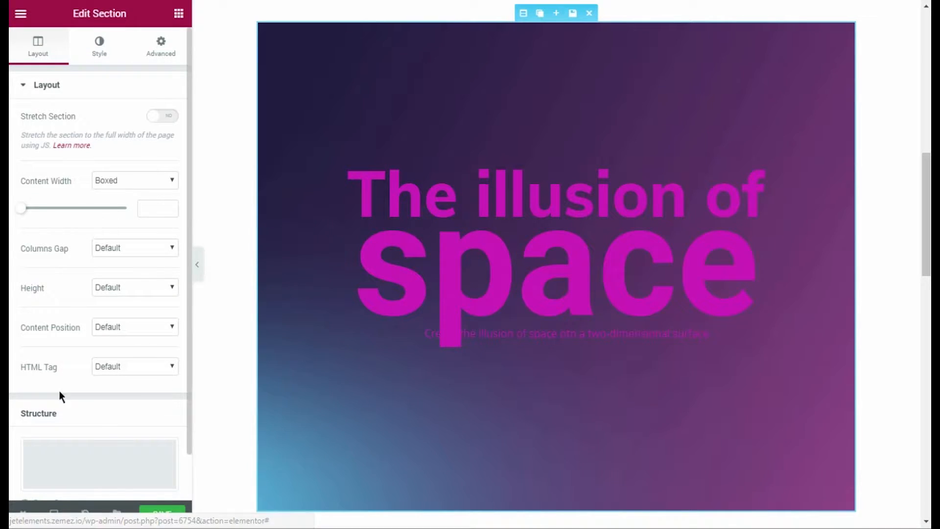
scroll("down", 3)
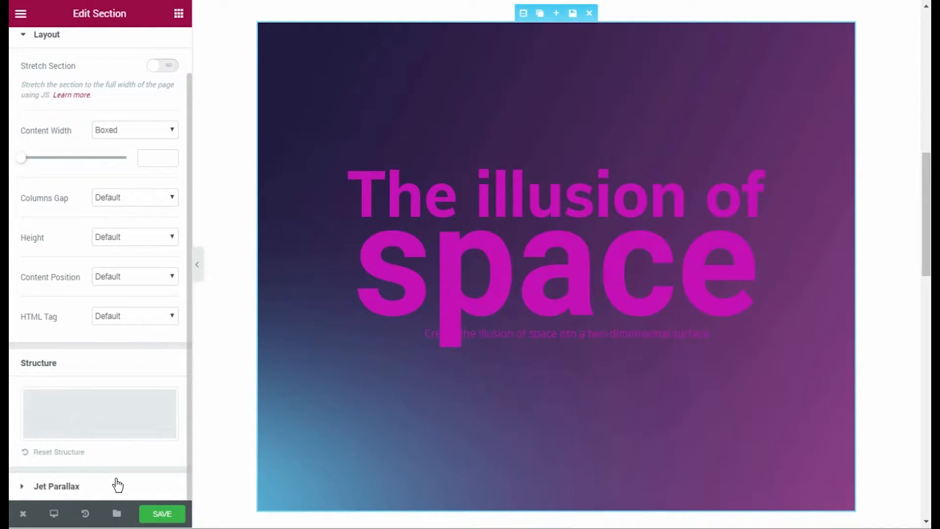
left_click(57, 486)
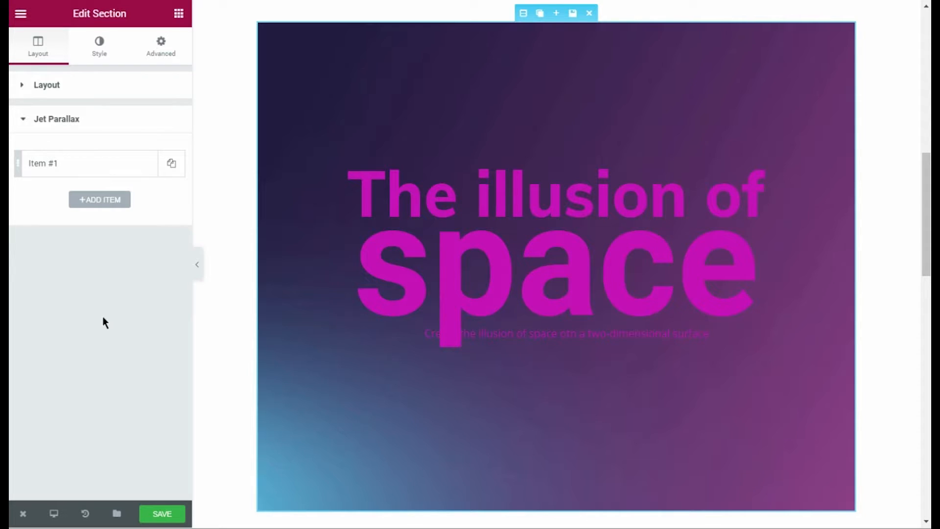
mouse_move(108, 178)
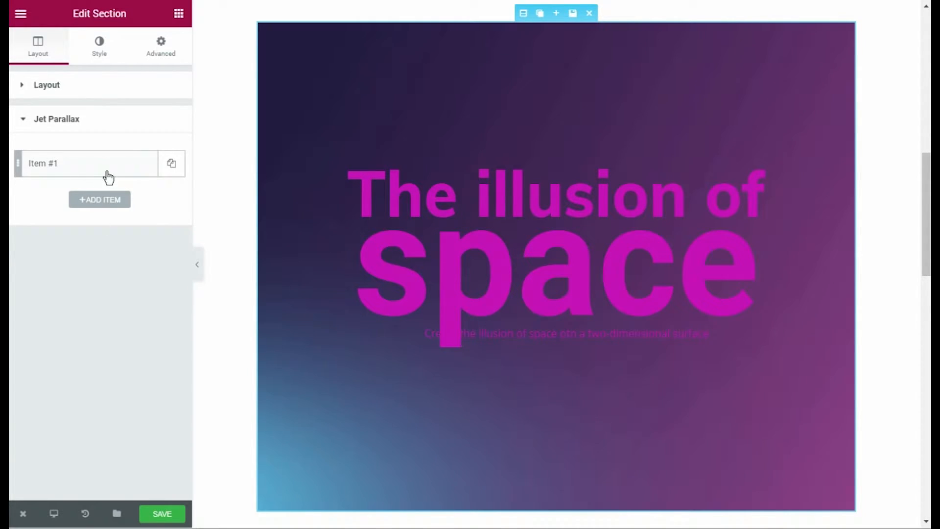
left_click(100, 199)
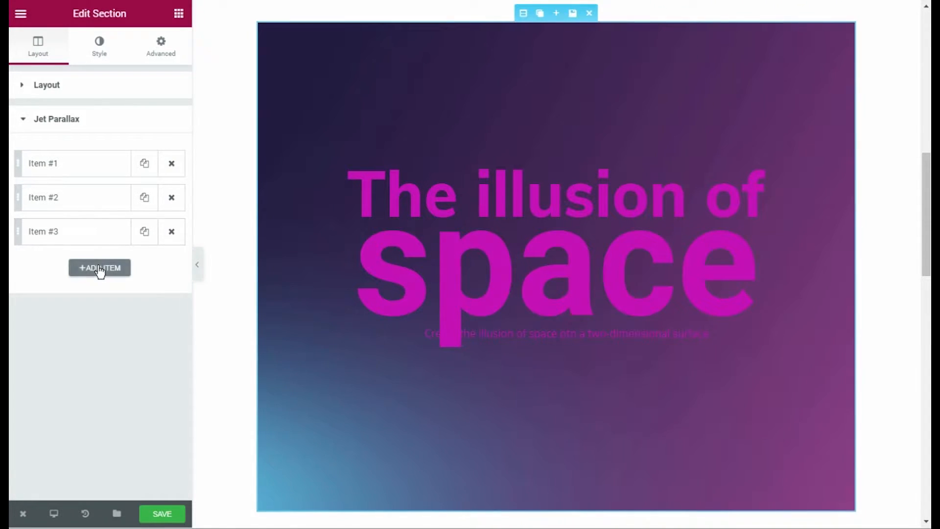
left_click(99, 268)
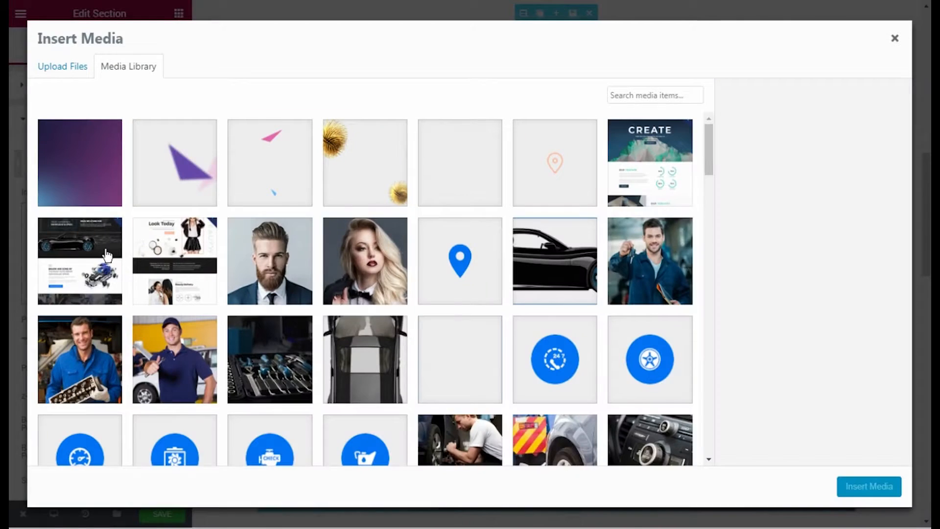
Give Item #1 the scattered dots image parallax-1-1.png with Parallax Speed 50.
left_click(460, 163)
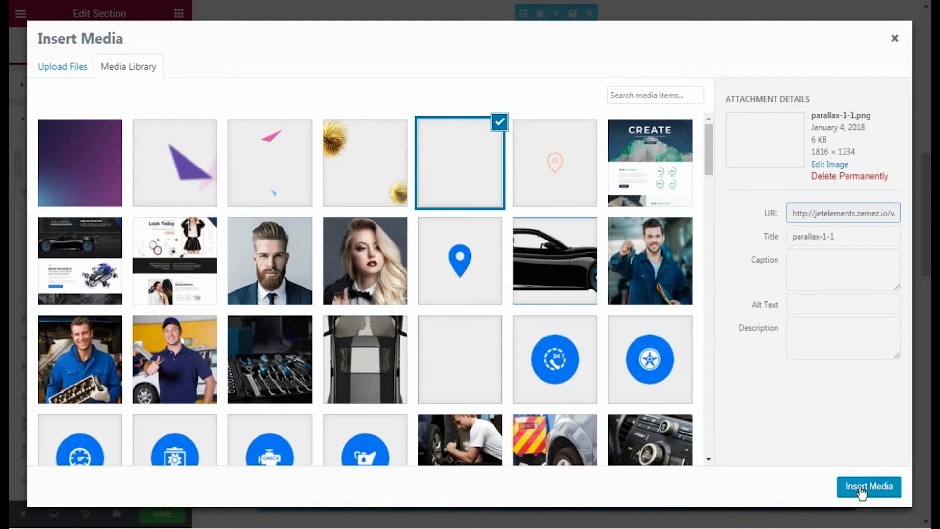
left_click(868, 487)
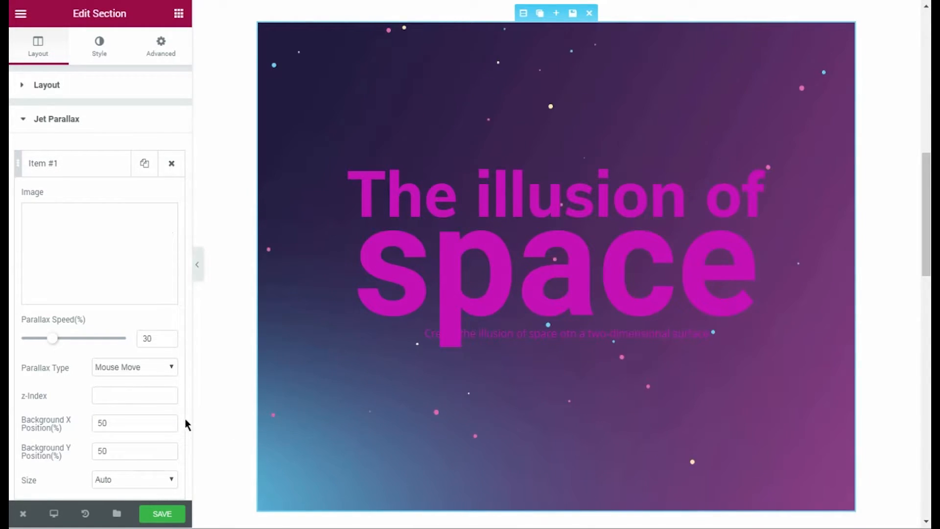
left_click(132, 395)
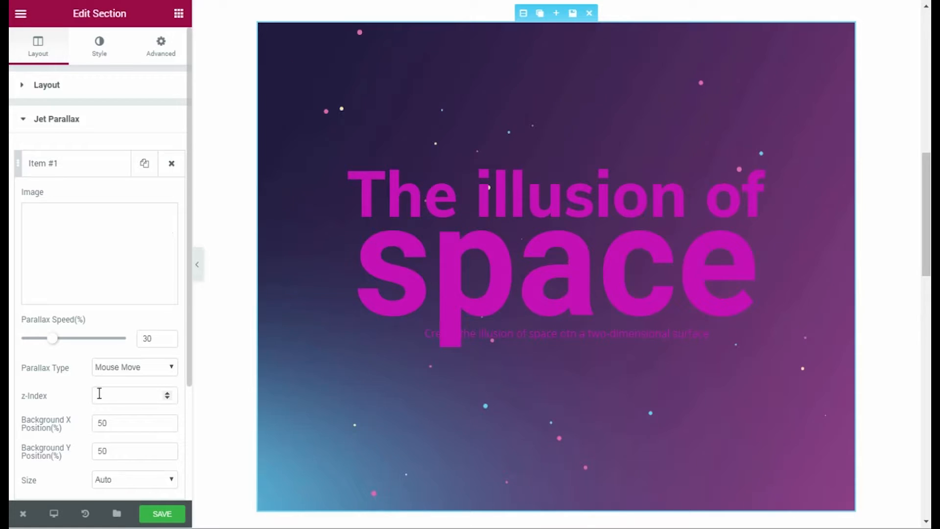
triple_click(146, 338)
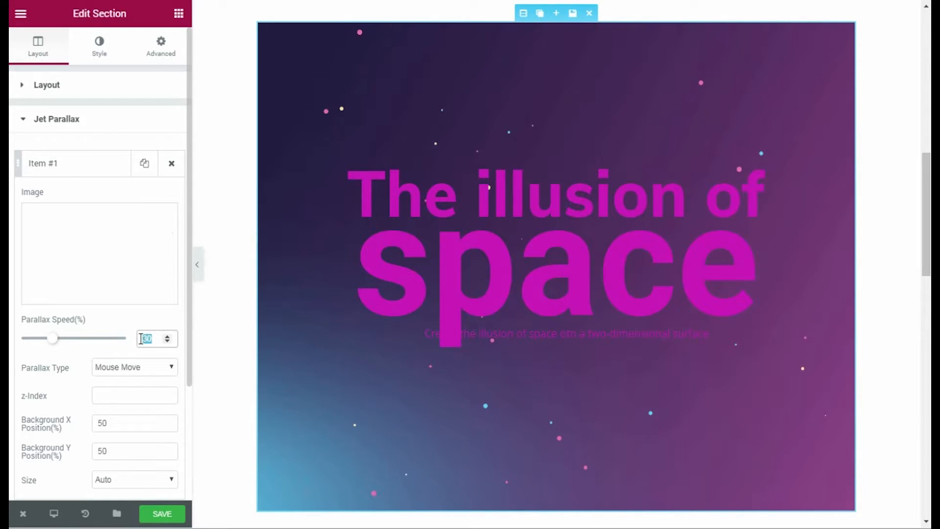
type("50")
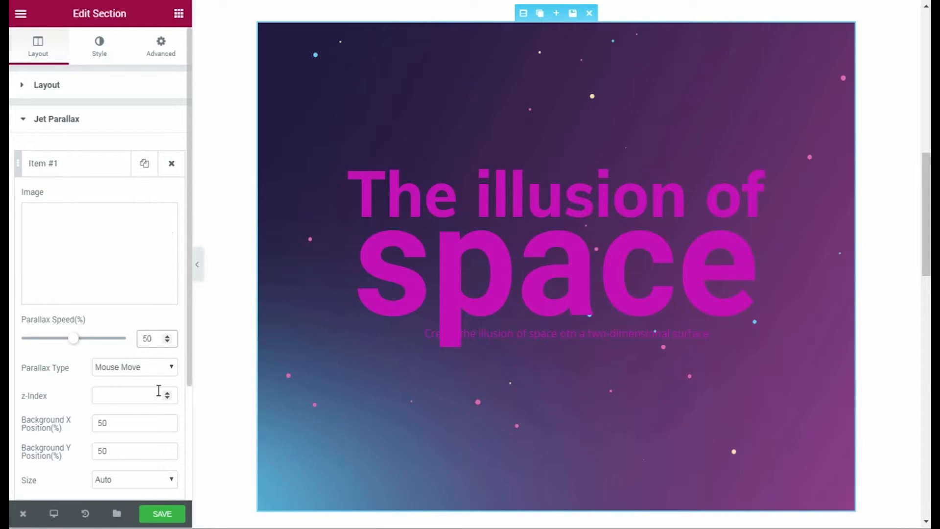
mouse_move(189, 376)
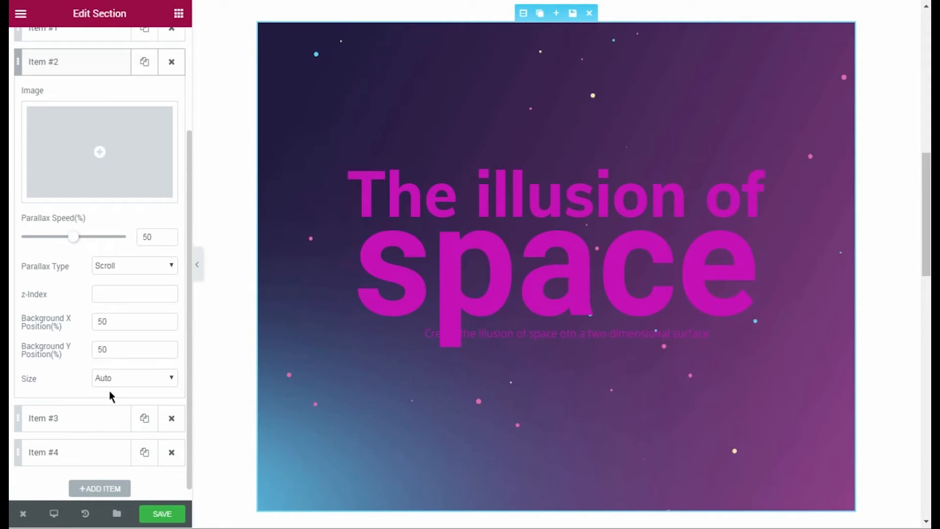
Give Item #2 the golden spiky spheres image parallax-1-2.png with Mouse Move, speed 10, X position 0.
left_click(98, 151)
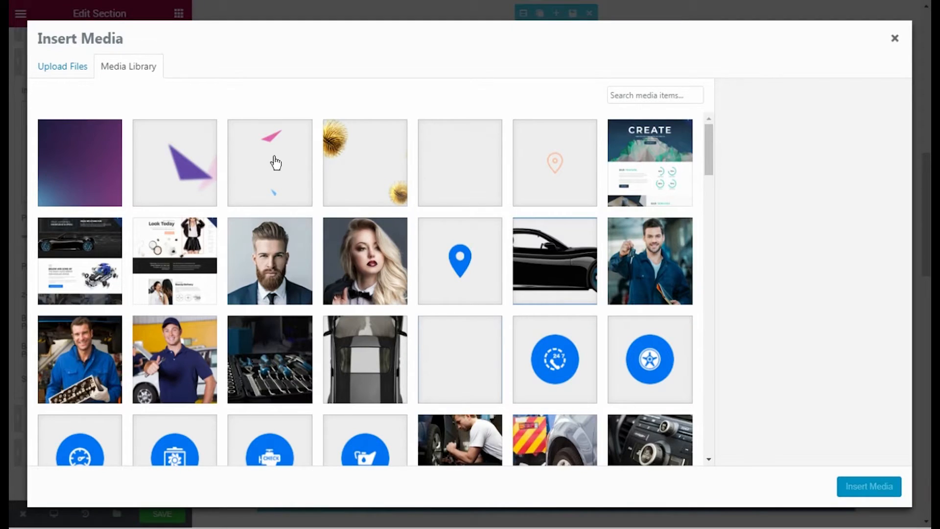
left_click(365, 163)
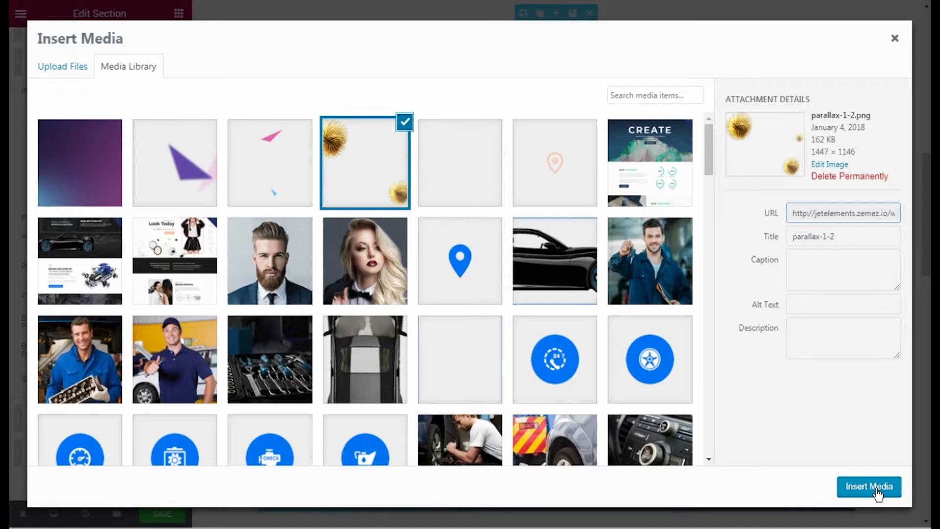
left_click(869, 487)
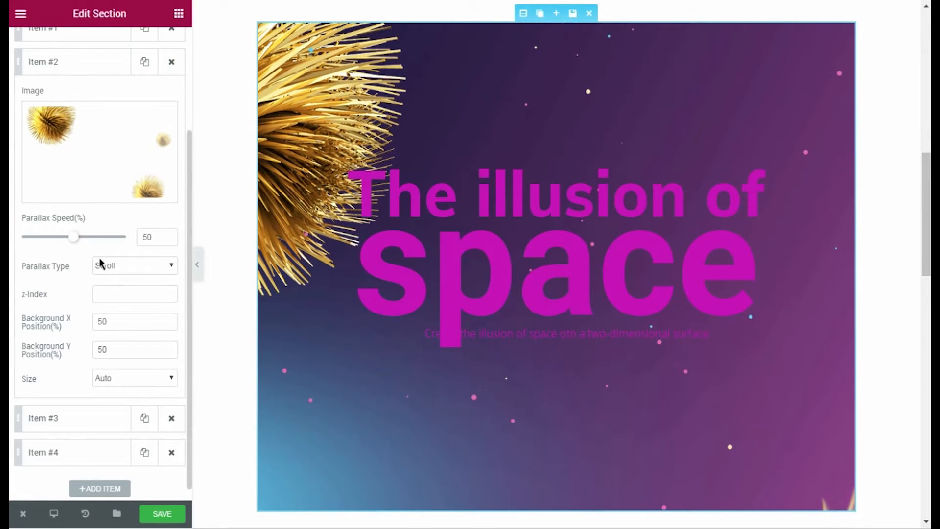
left_click(134, 266)
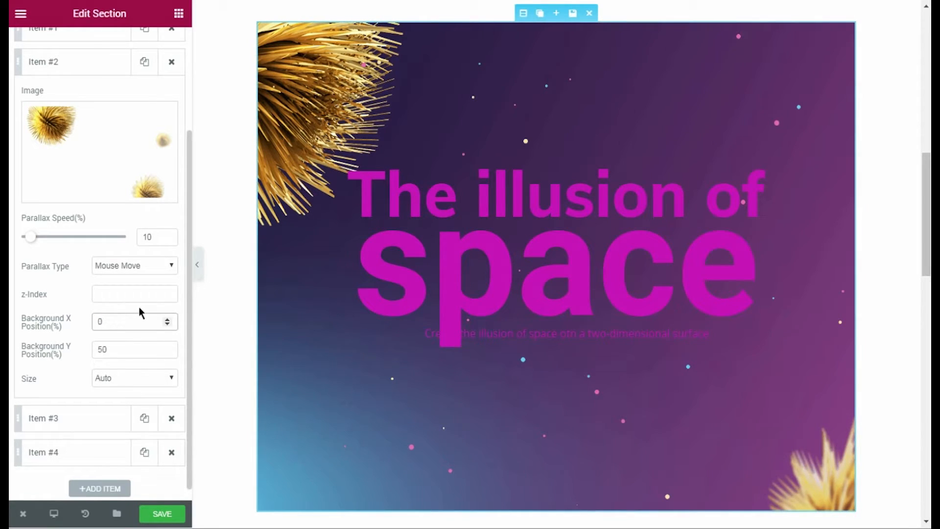
left_click(60, 418)
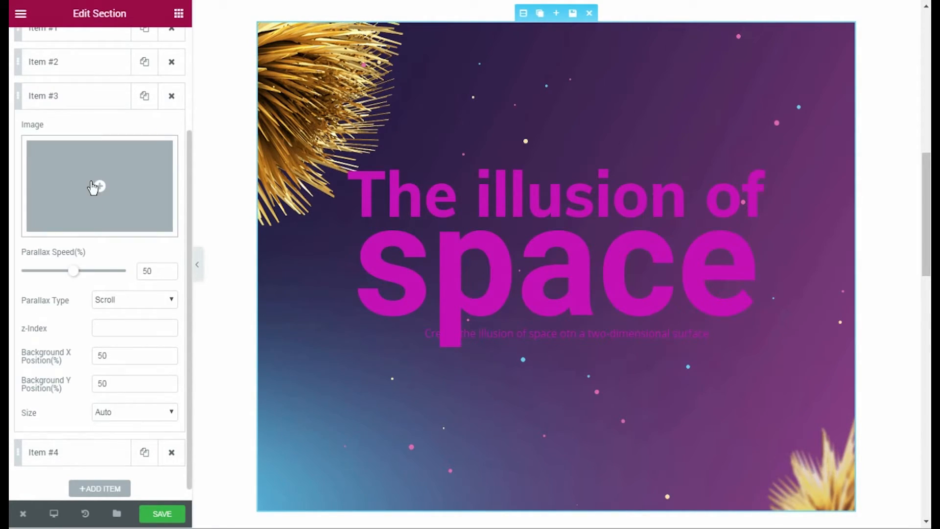
Insert the coloured shards image into Item #3 and the purple triangles image into Item #4.
left_click(99, 186)
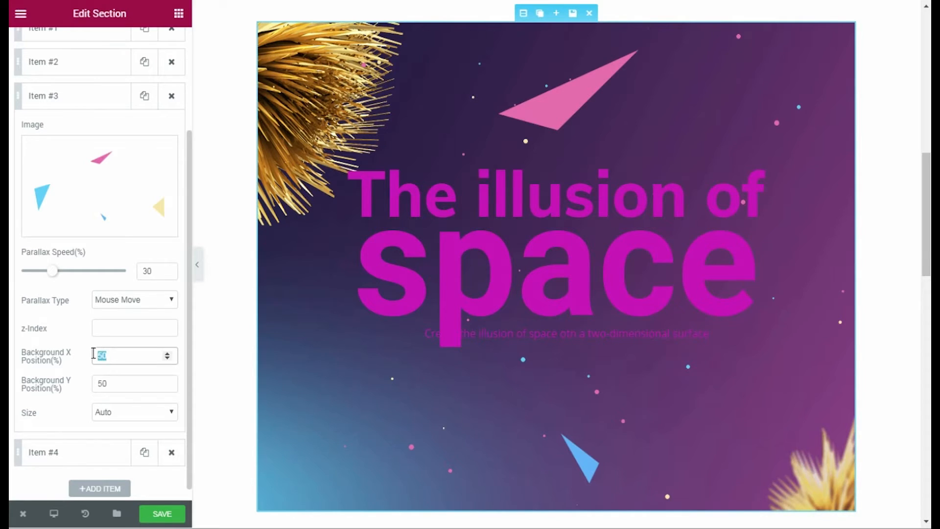
left_click(99, 187)
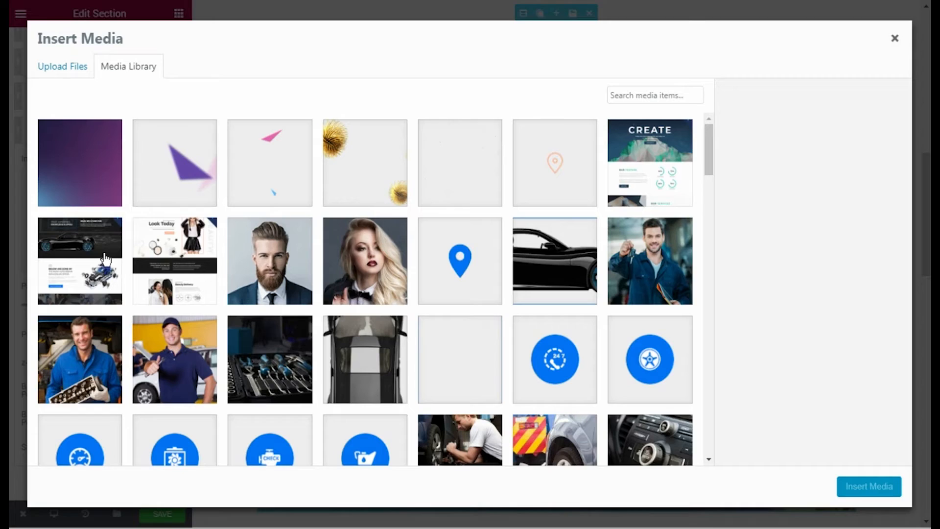
left_click(869, 487)
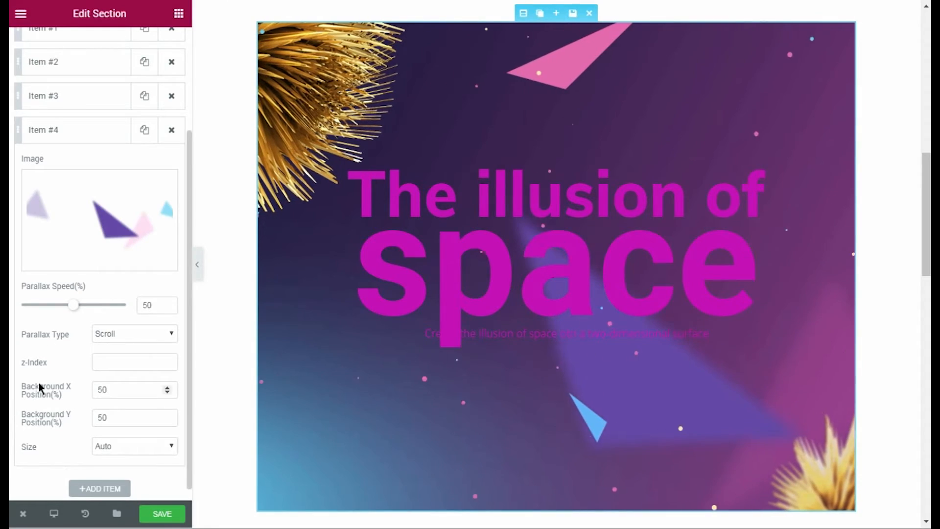
mouse_move(110, 382)
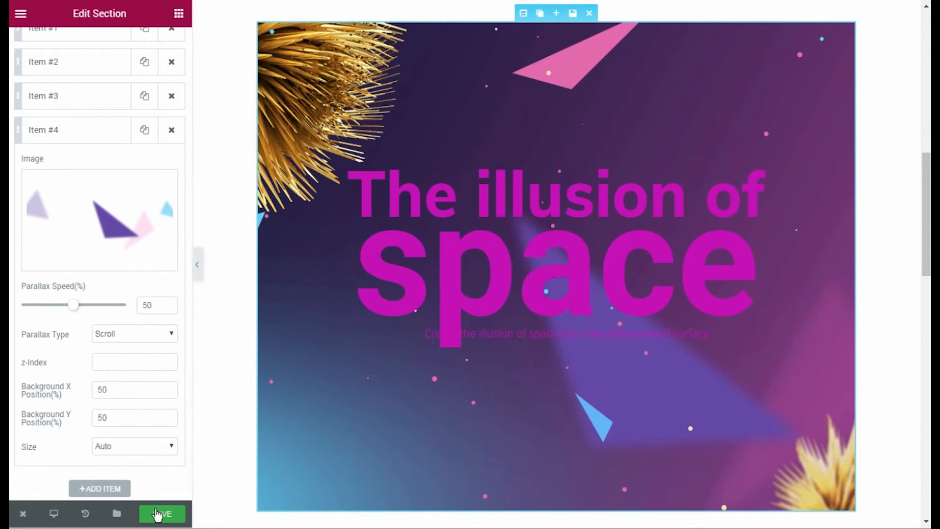
Save the page and view it live with all four parallax layers.
left_click(161, 514)
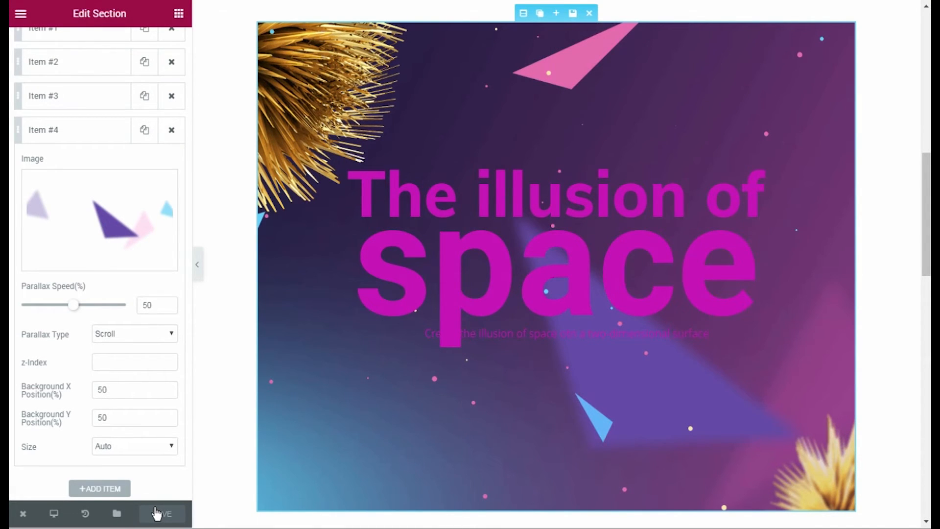
left_click(22, 515)
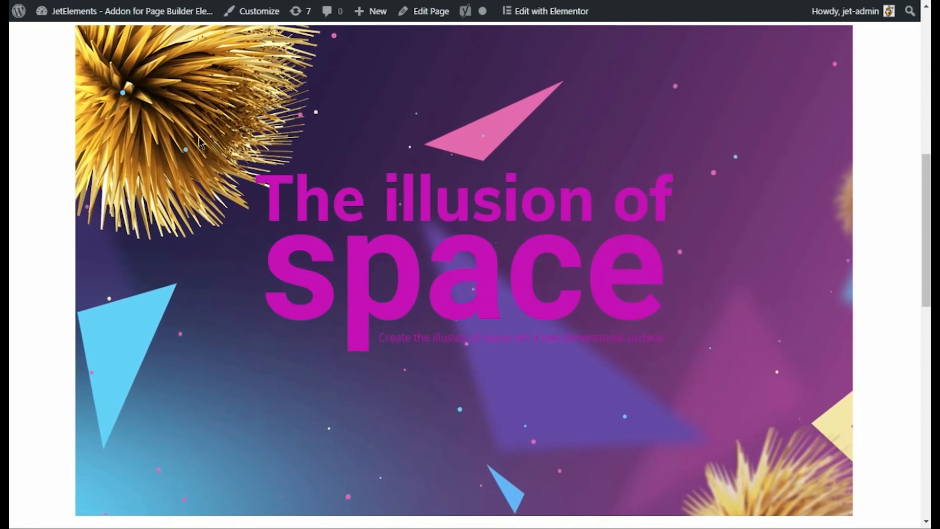
mouse_move(167, 332)
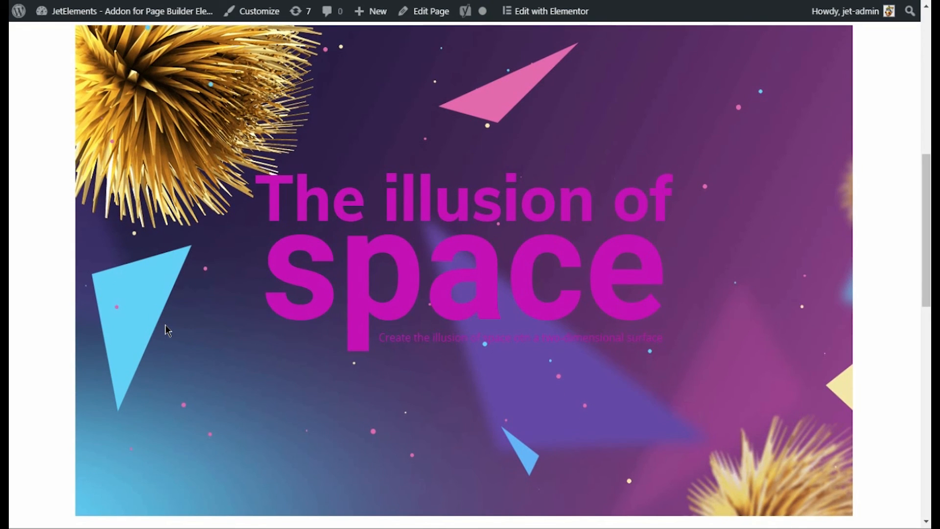